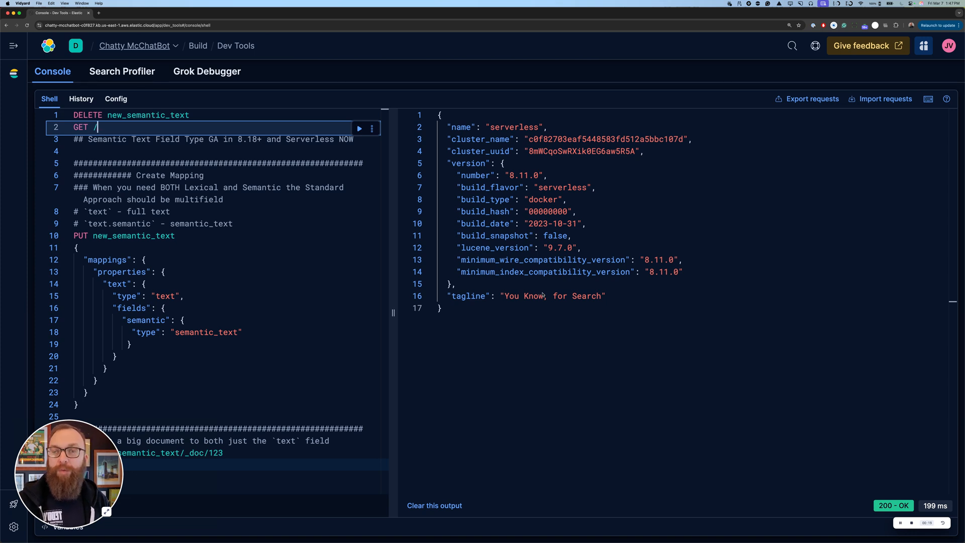
pyautogui.moveTo(523, 317)
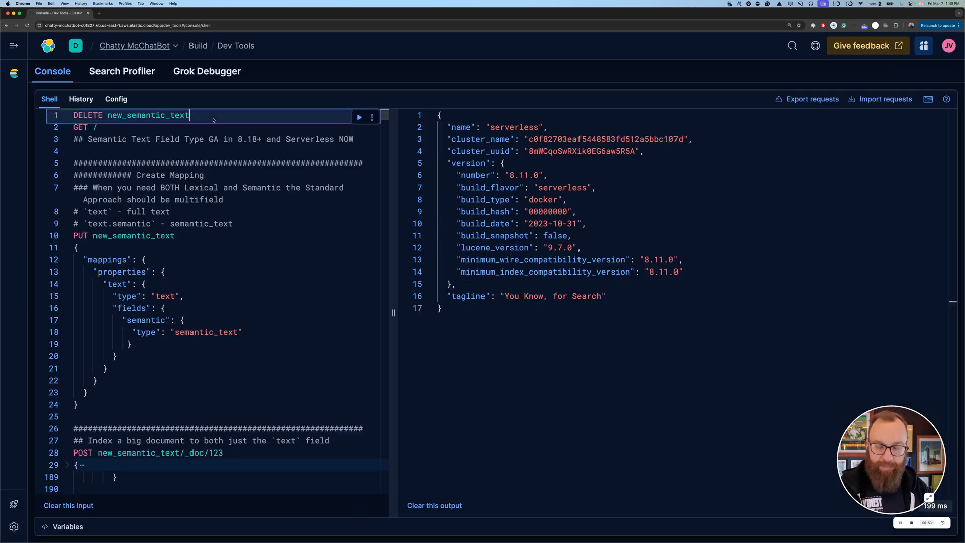
# Run DELETE new_semantic_text, then PUT its mapping: text field with a semantic_text subfield
pyautogui.click(359, 117)
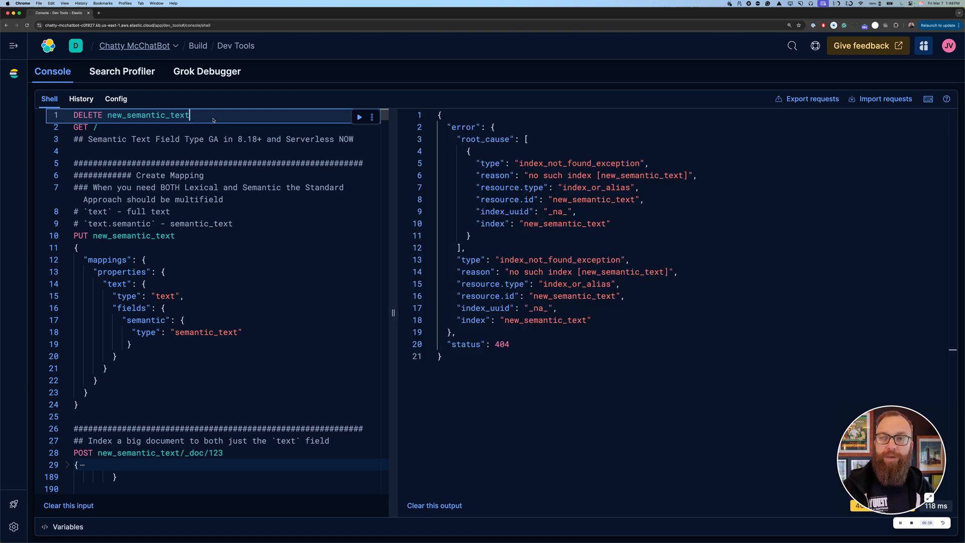
pyautogui.scroll(-3)
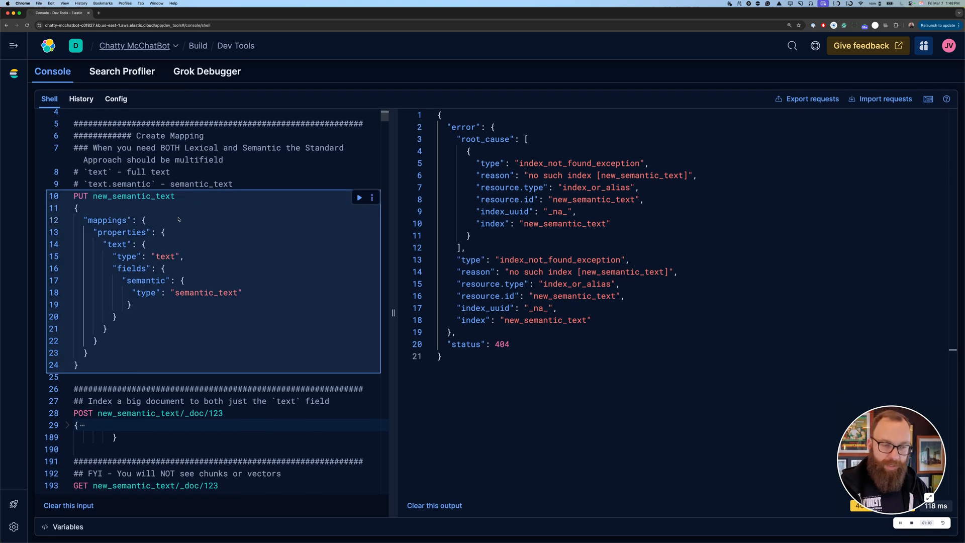
pyautogui.click(359, 197)
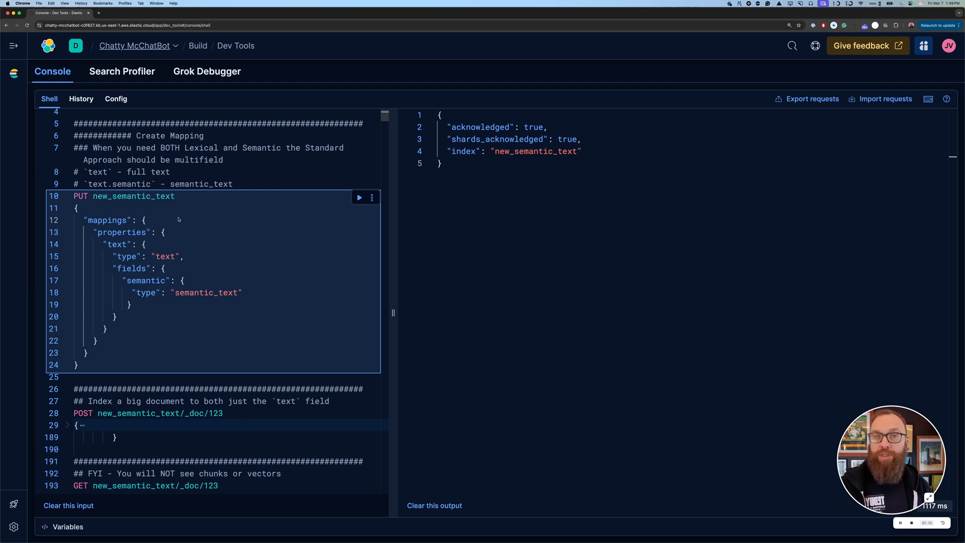
pyautogui.moveTo(142, 269)
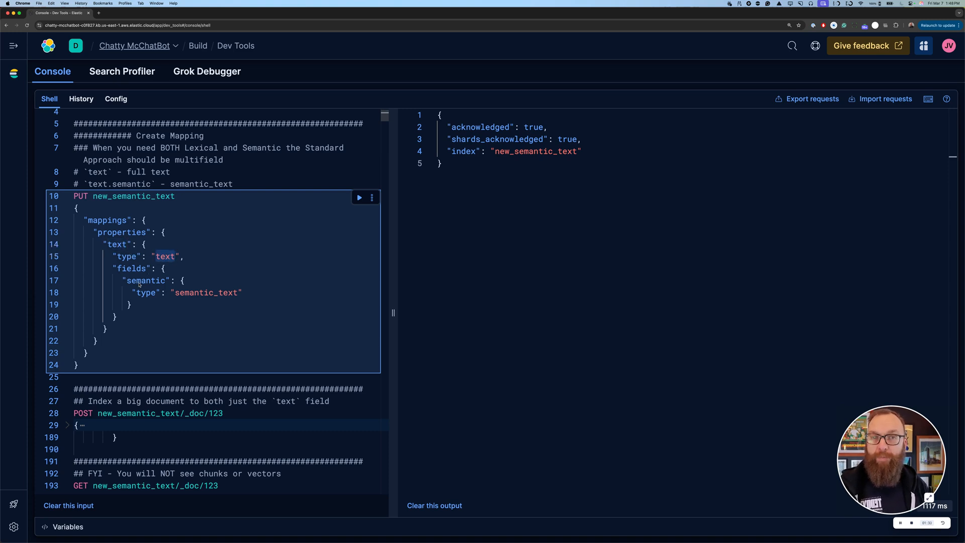
pyautogui.click(122, 244)
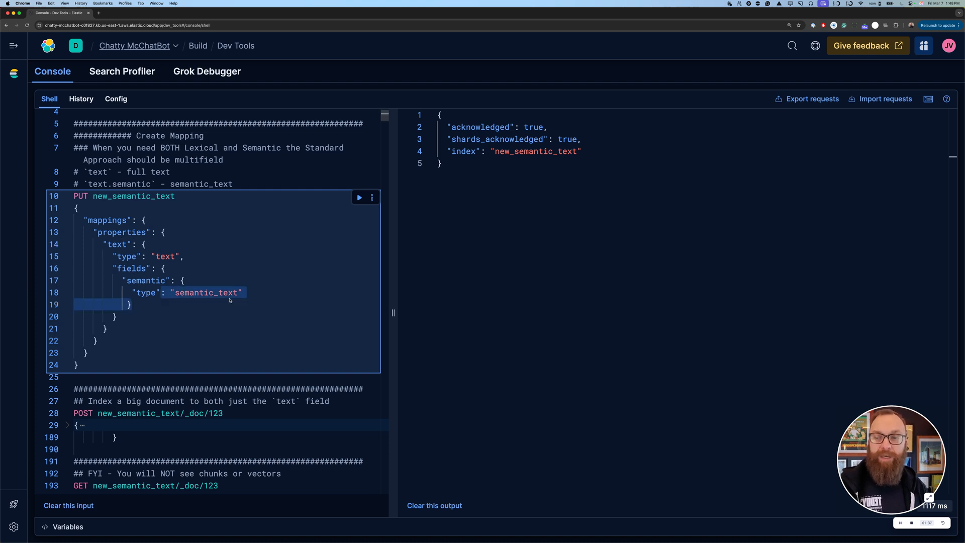
pyautogui.click(252, 293)
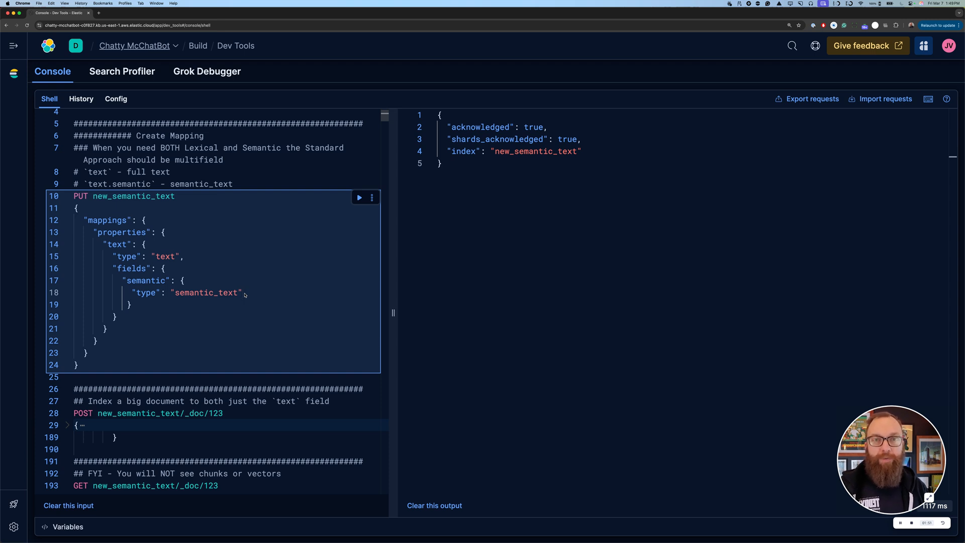
pyautogui.moveTo(233, 333)
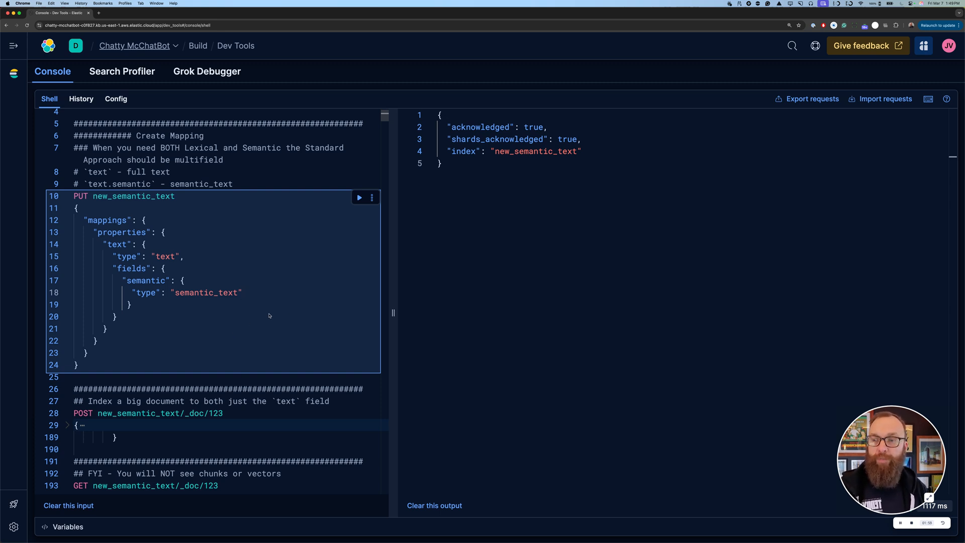
pyautogui.scroll(-3)
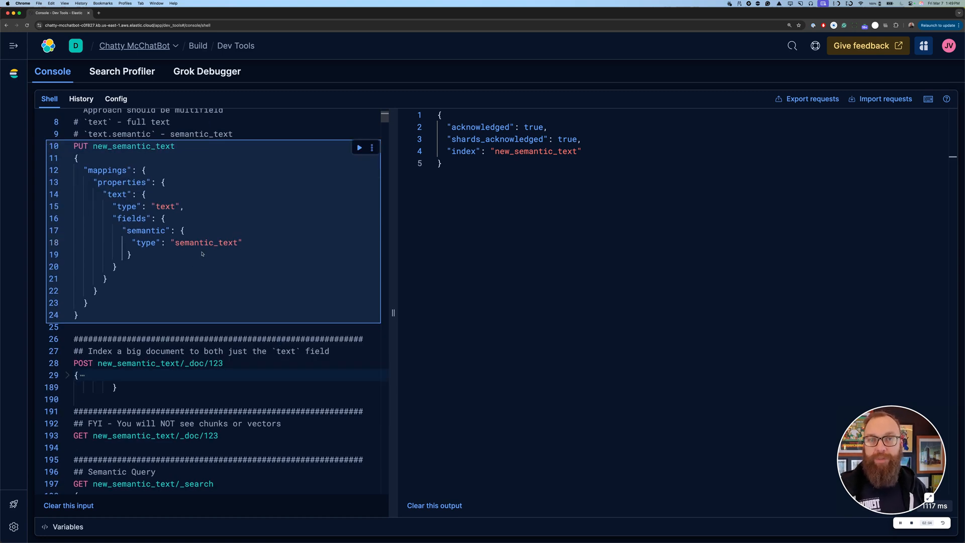
pyautogui.scroll(-3)
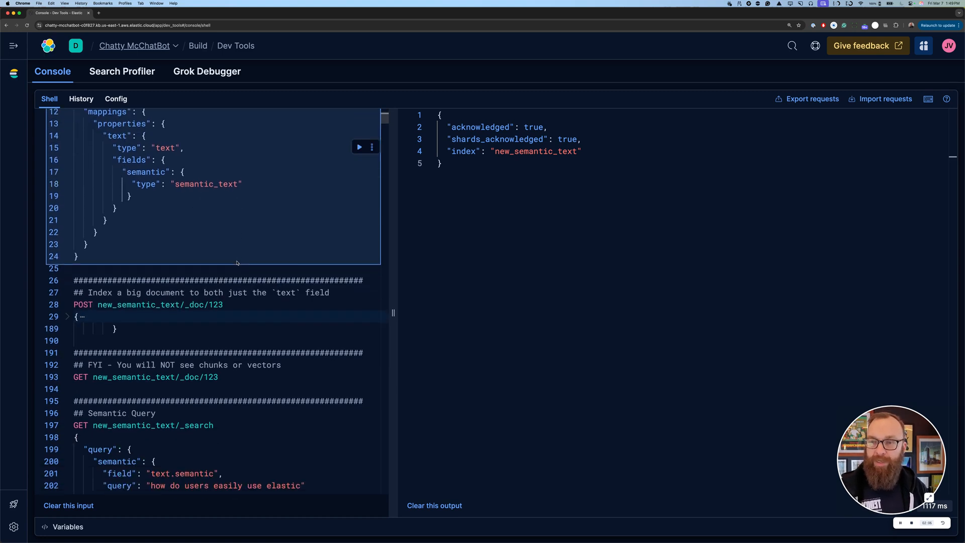
# Index the long risk-summary document with page_number and text fields as new_semantic_text/_doc/123
pyautogui.click(68, 316)
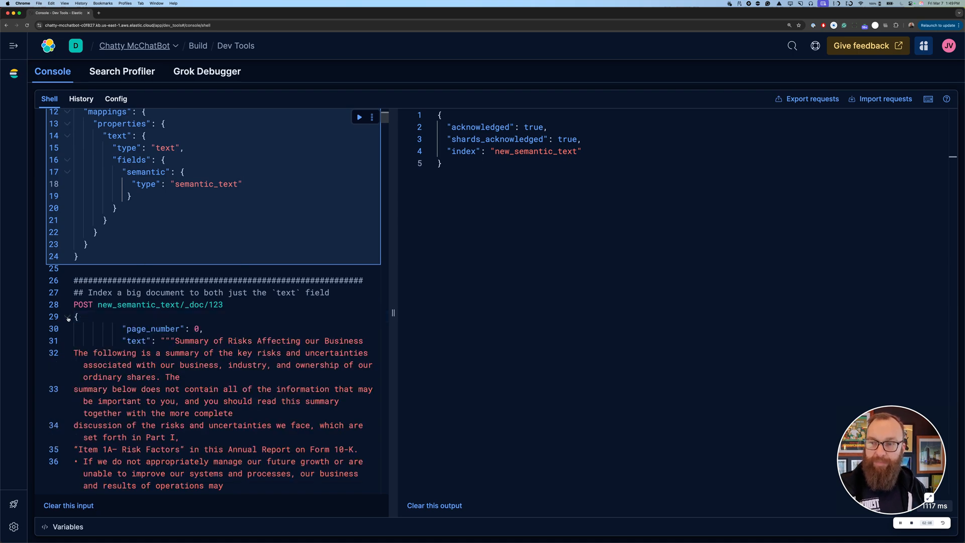
pyautogui.scroll(-3)
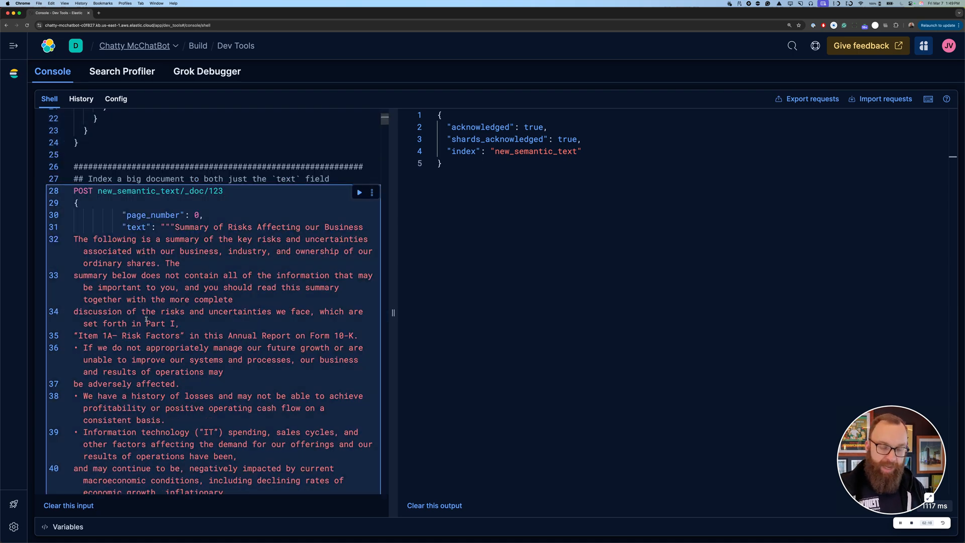
pyautogui.click(360, 192)
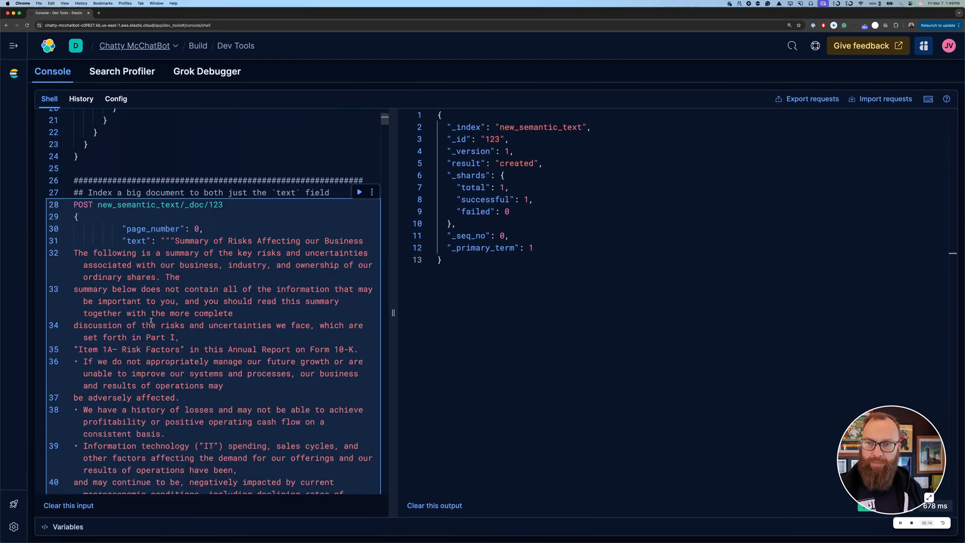
pyautogui.scroll(3)
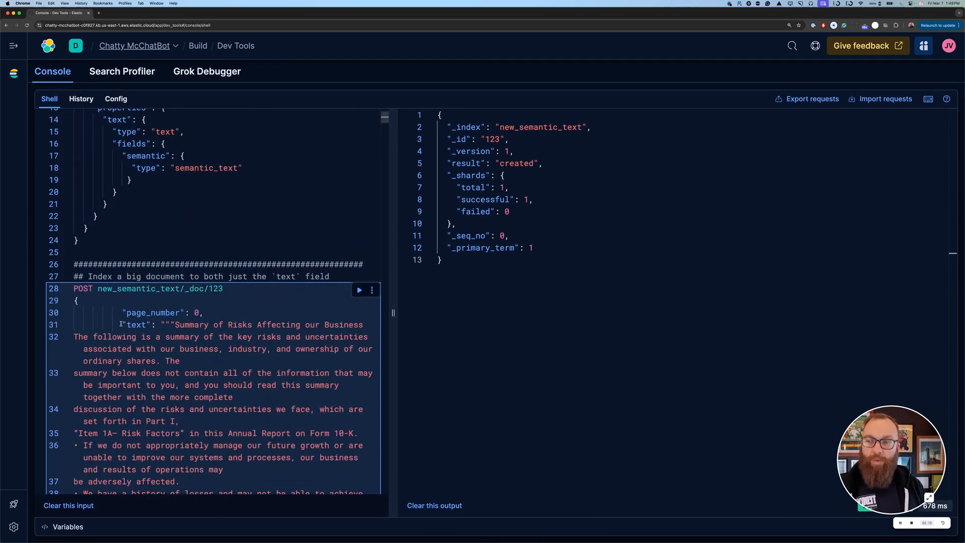
pyautogui.doubleClick(137, 324)
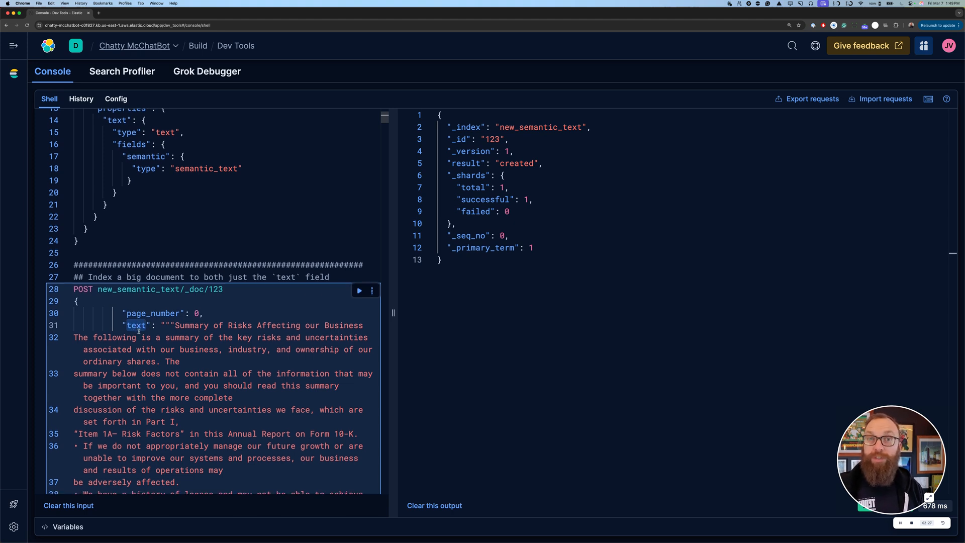
pyautogui.scroll(3)
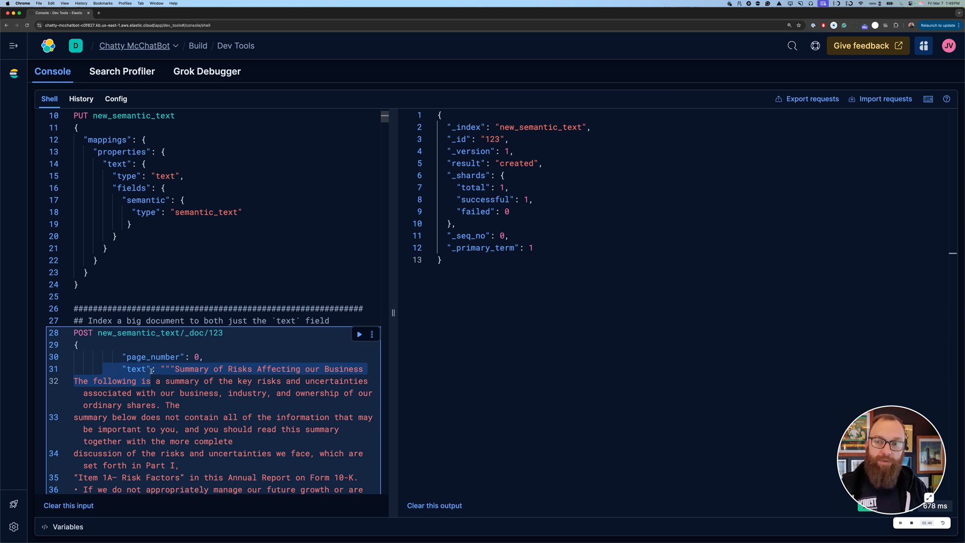
pyautogui.moveTo(159, 282)
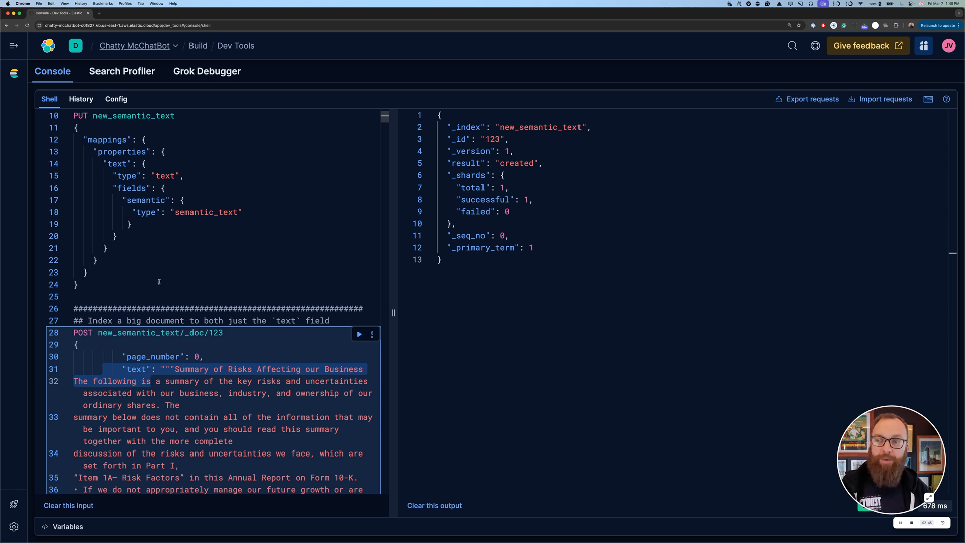
pyautogui.moveTo(139, 211)
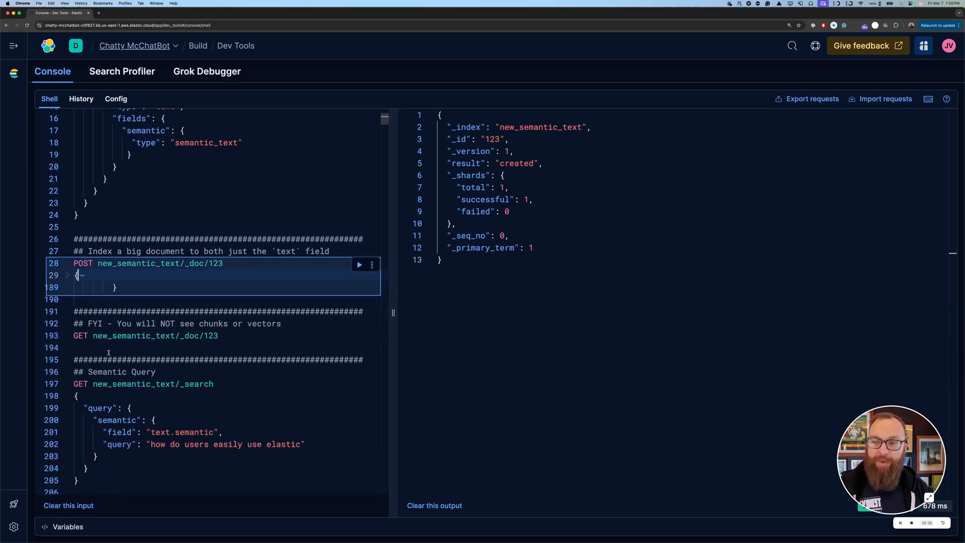
# Fetch document 123 and review its found-true response showing only stored source fields
pyautogui.click(155, 335)
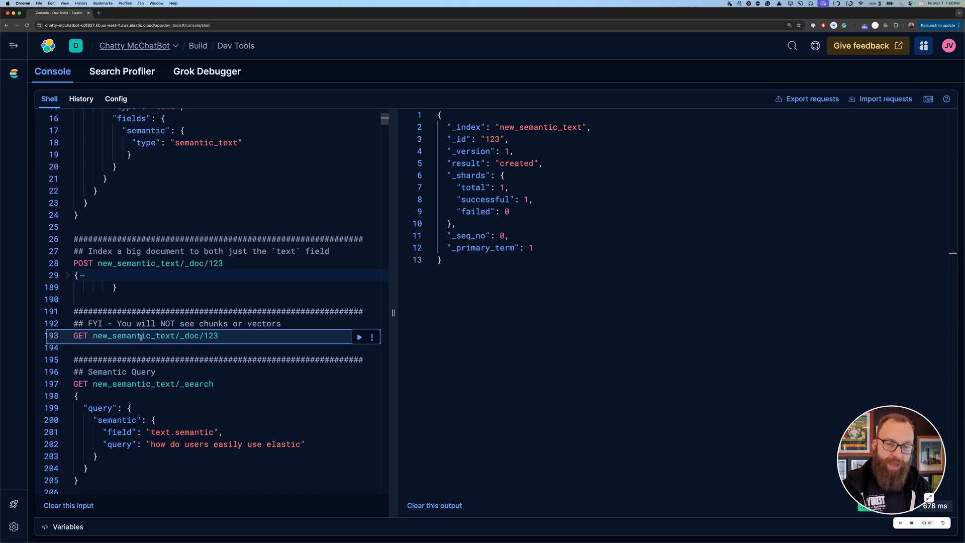
pyautogui.click(359, 336)
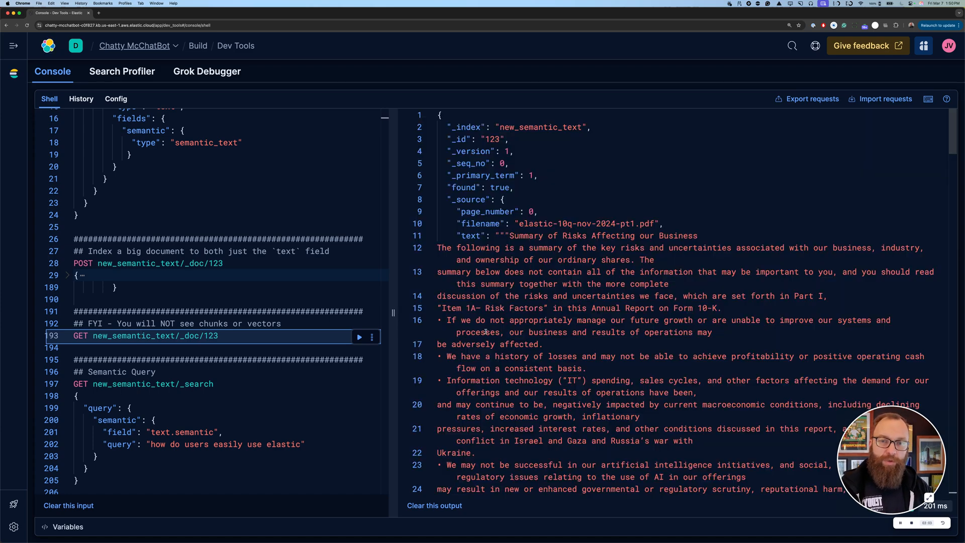
pyautogui.scroll(-3)
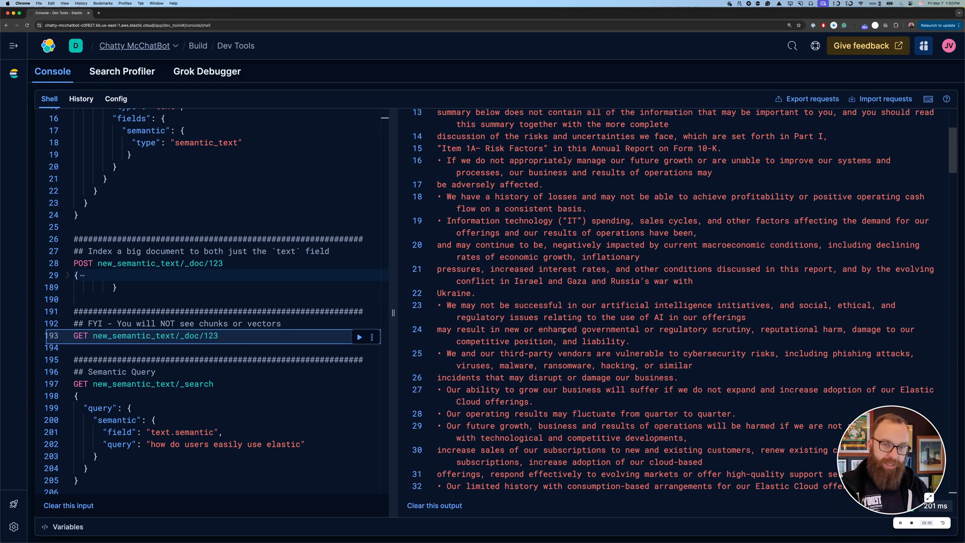
pyautogui.scroll(-3)
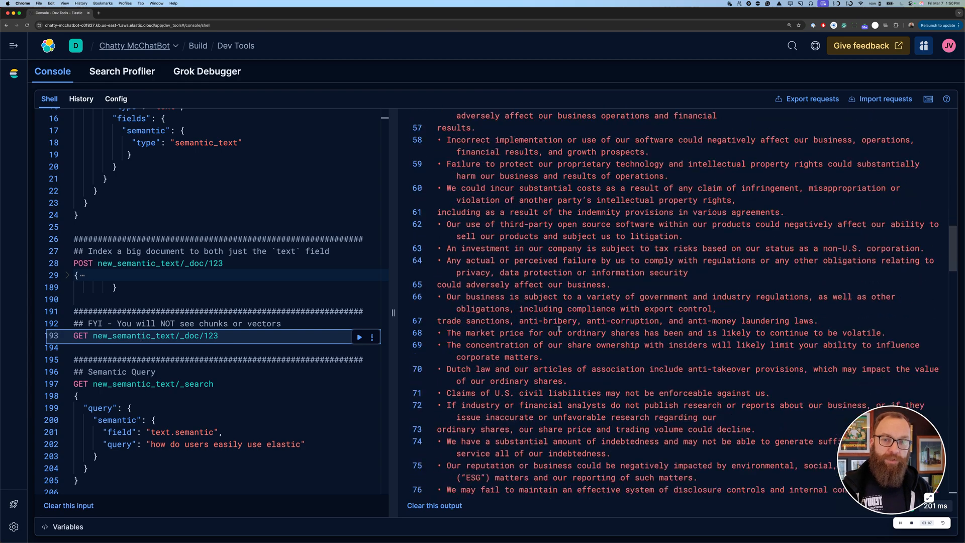
pyautogui.scroll(-3)
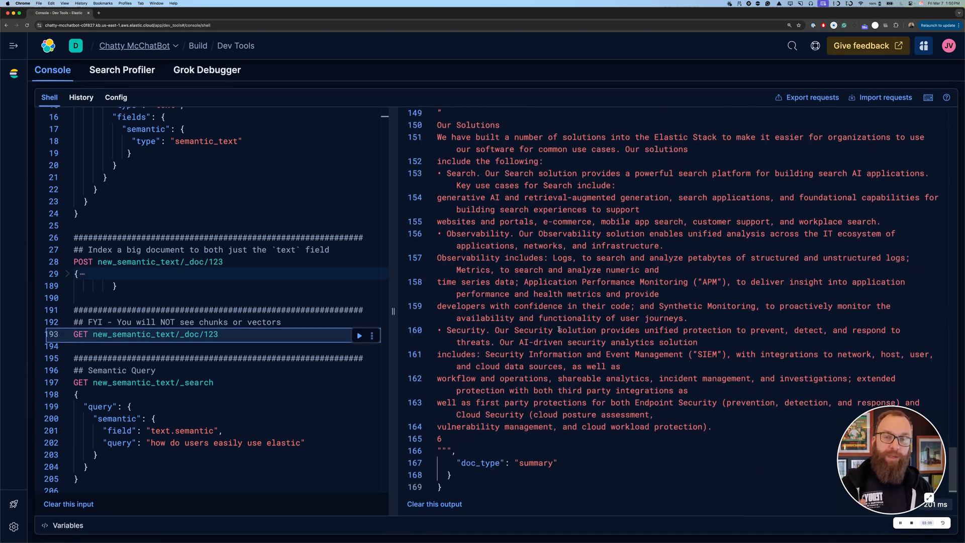
pyautogui.click(360, 336)
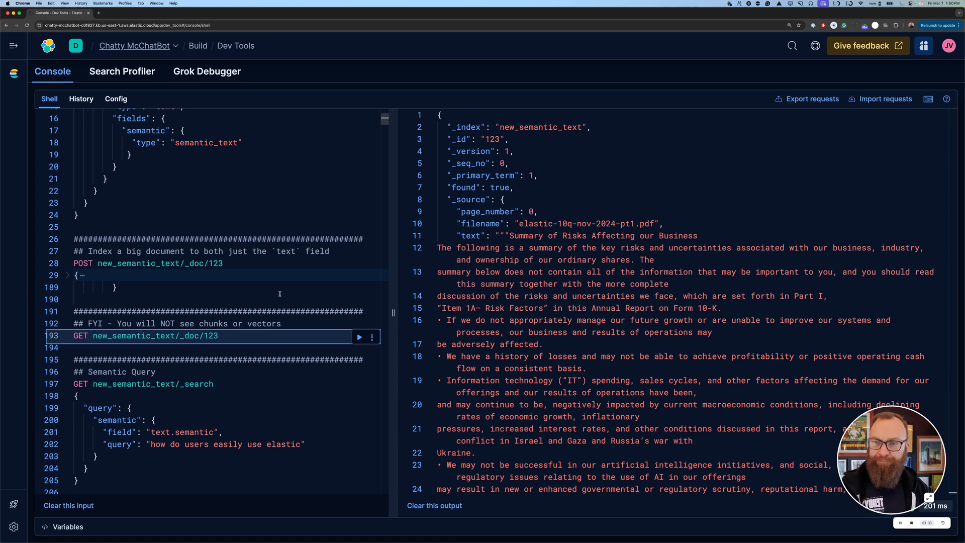
pyautogui.scroll(-3)
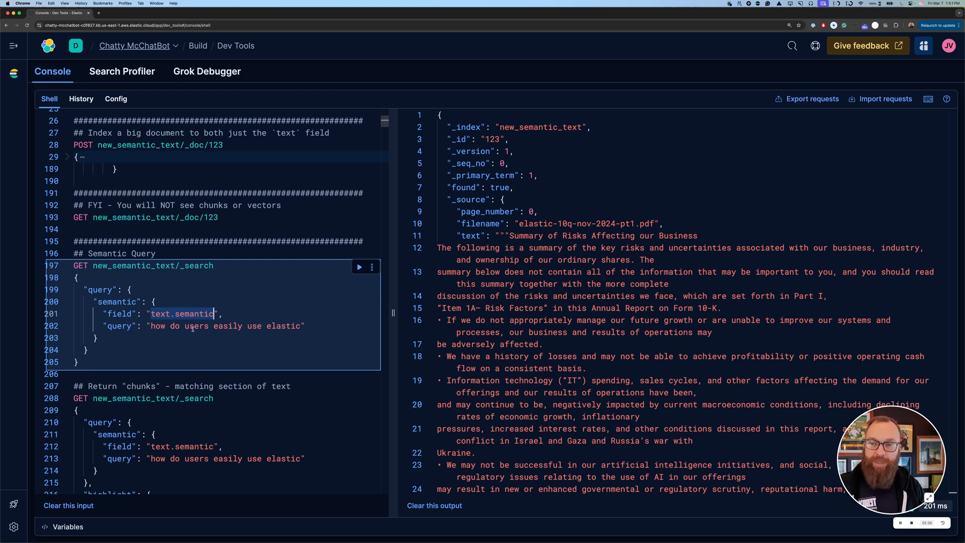
pyautogui.click(359, 267)
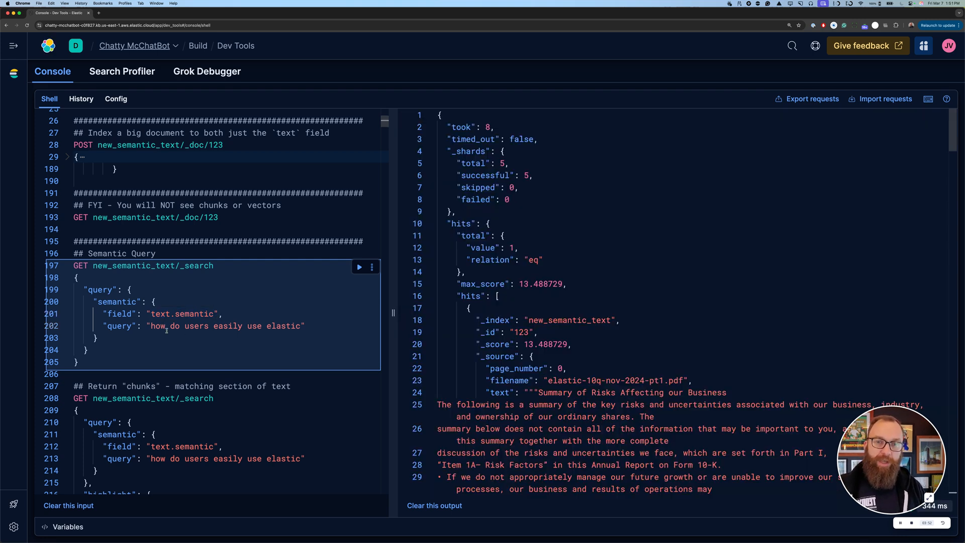
pyautogui.scroll(-3)
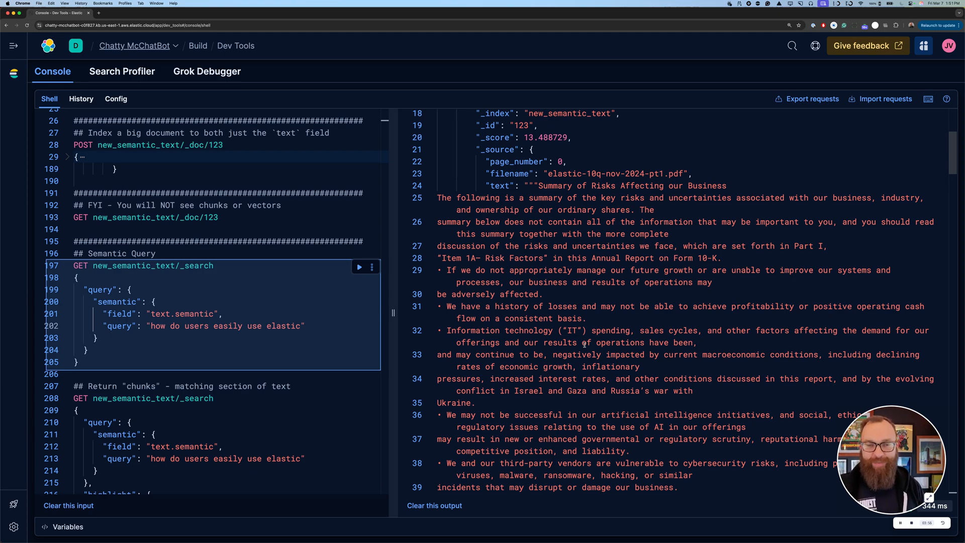
pyautogui.scroll(-3)
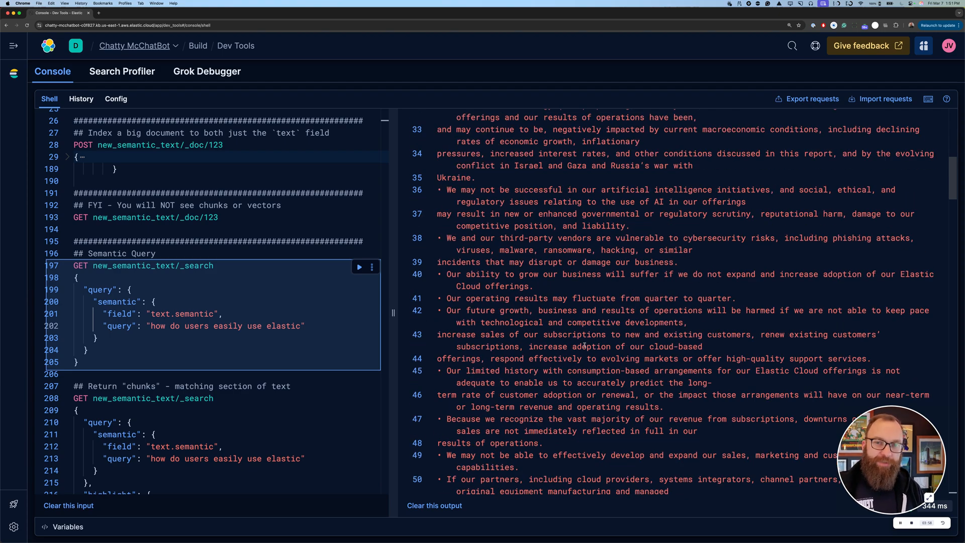
pyautogui.scroll(-3)
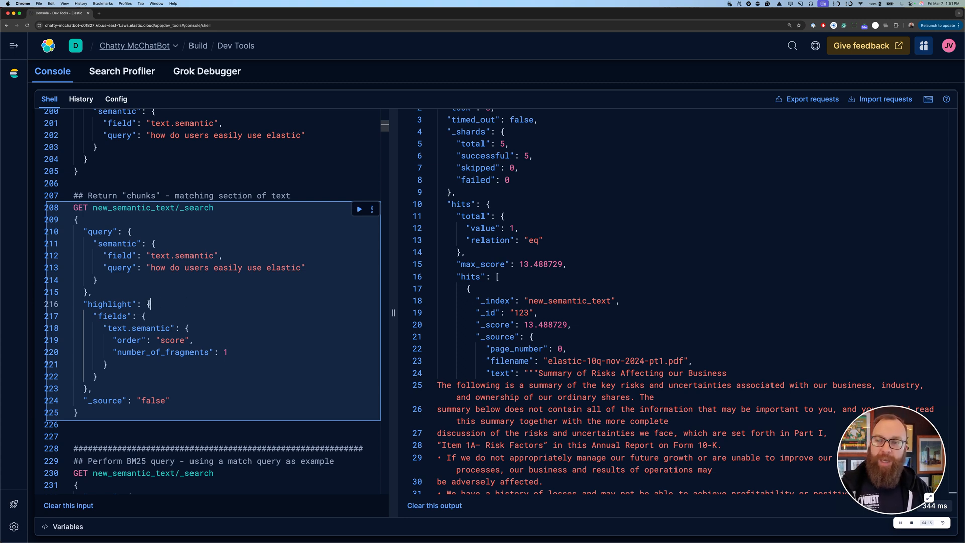
# Run the highlighted semantic search, returning document 123's best Elastic Stack chunk without source
pyautogui.doubleClick(114, 304)
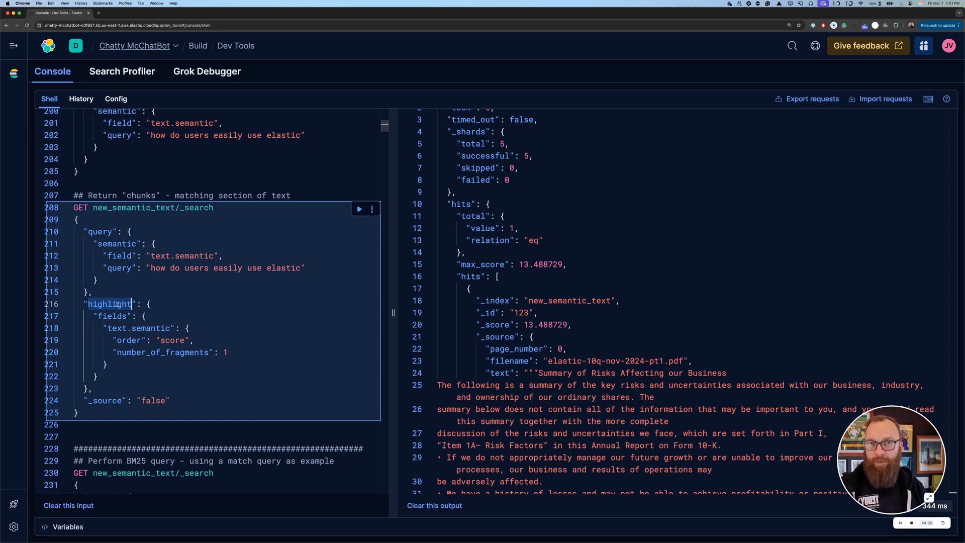
pyautogui.click(359, 209)
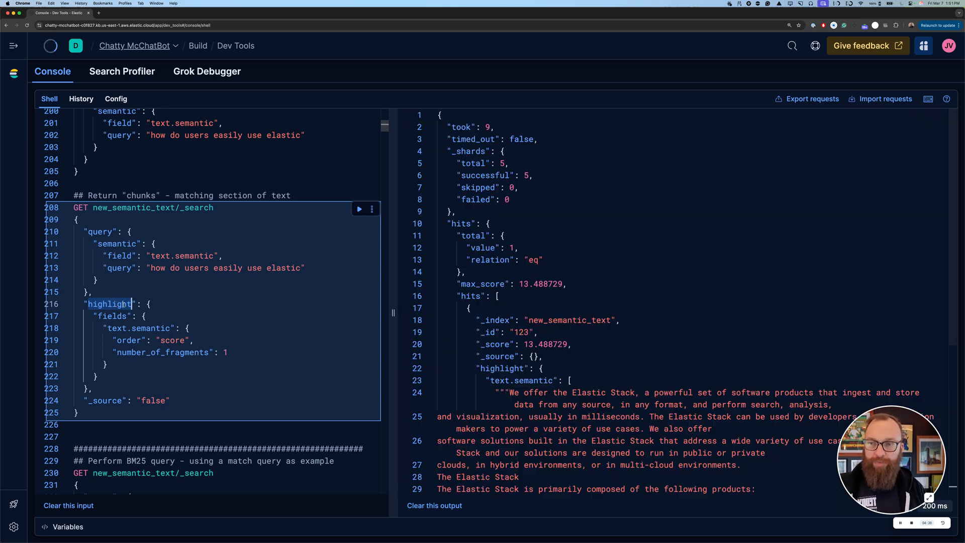
pyautogui.scroll(-3)
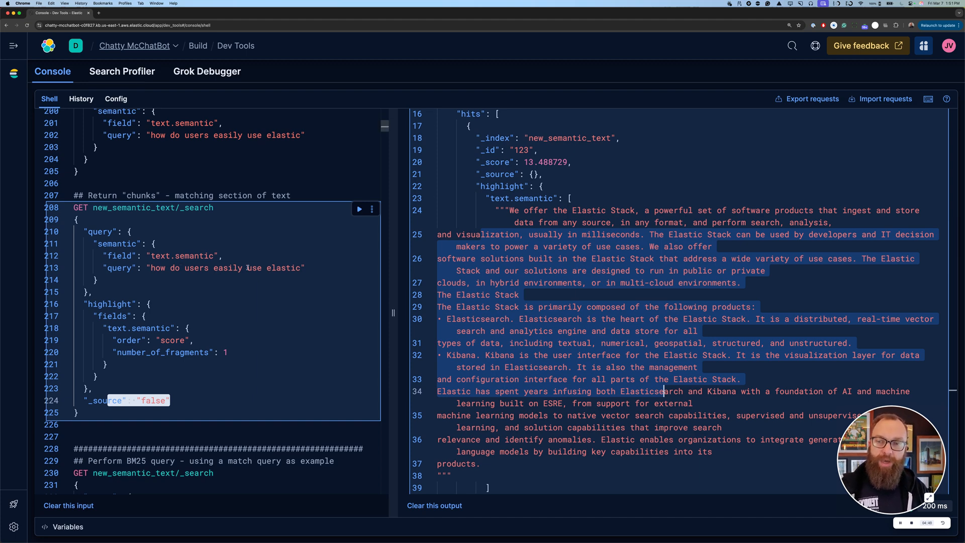
pyautogui.scroll(-3)
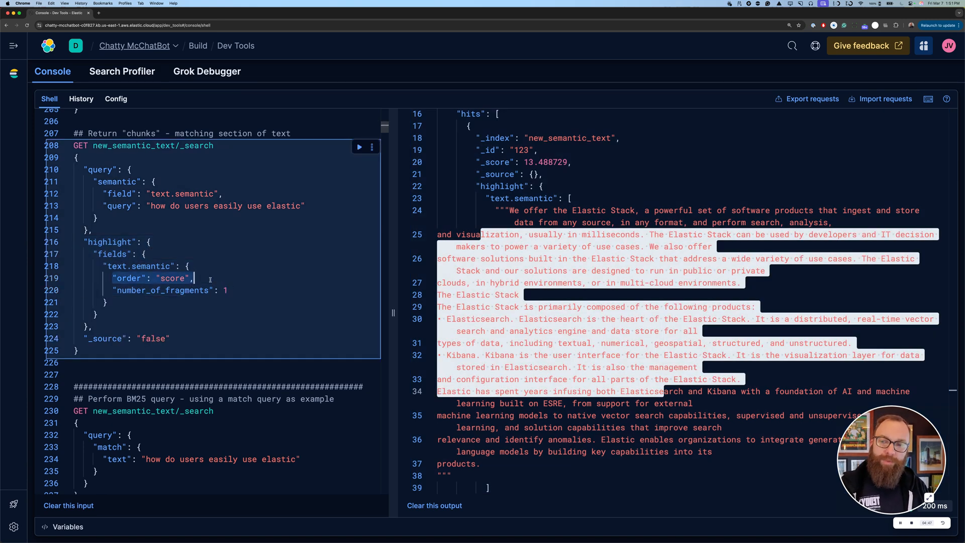
pyautogui.scroll(-3)
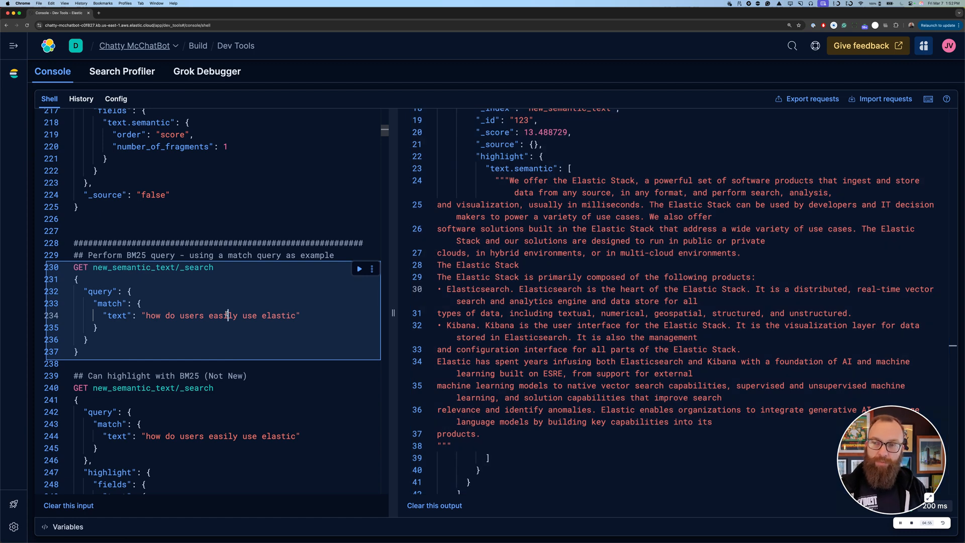
# Run the BM25 match query, then the BM25 highlight query on the text field
pyautogui.click(359, 268)
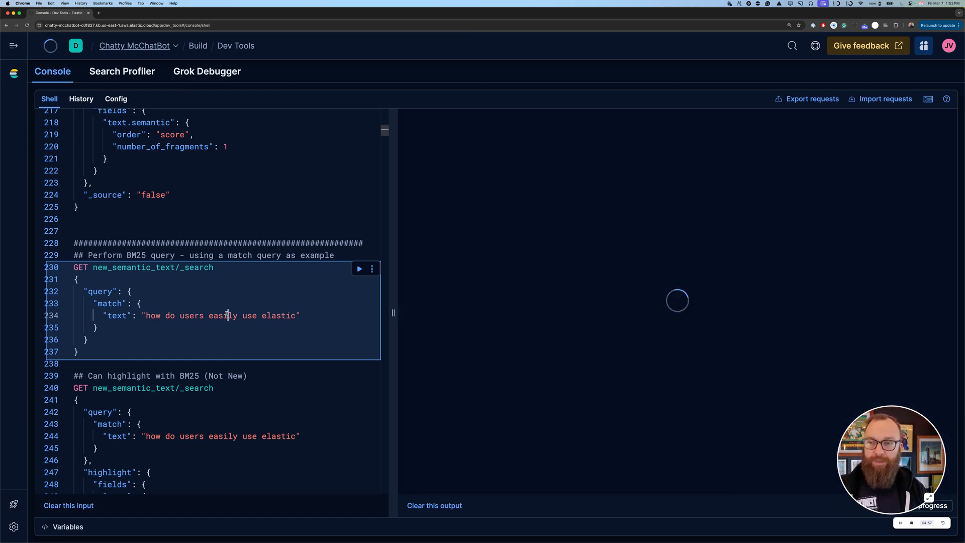
pyautogui.click(359, 268)
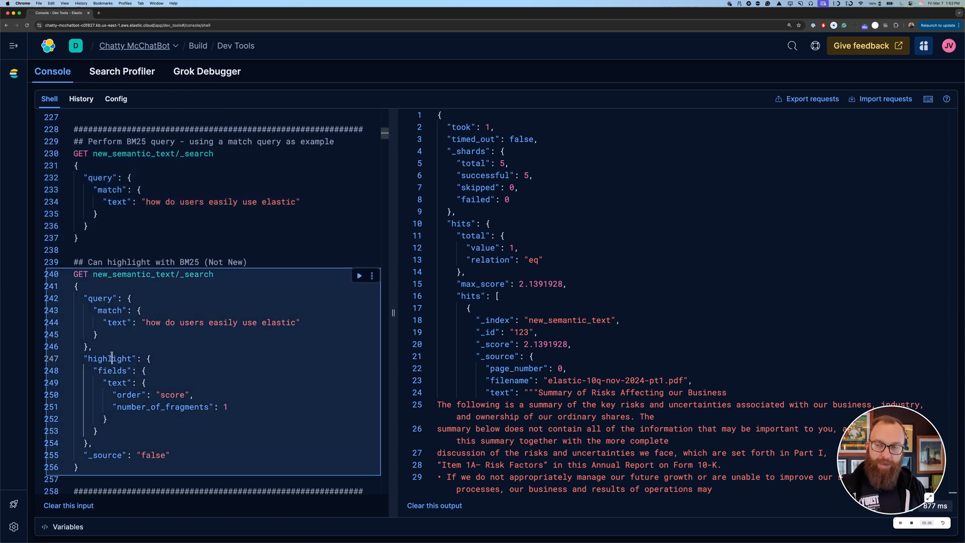
pyautogui.click(360, 275)
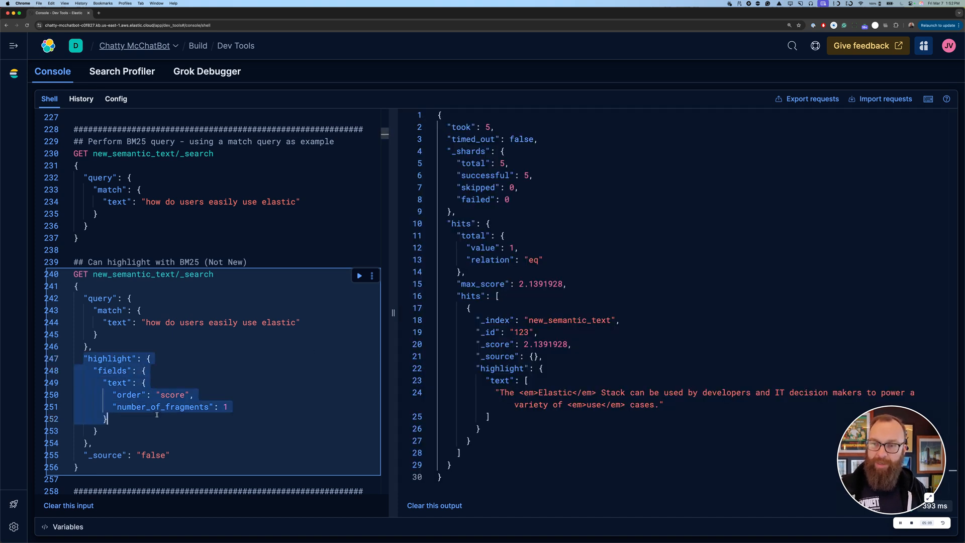
pyautogui.scroll(3)
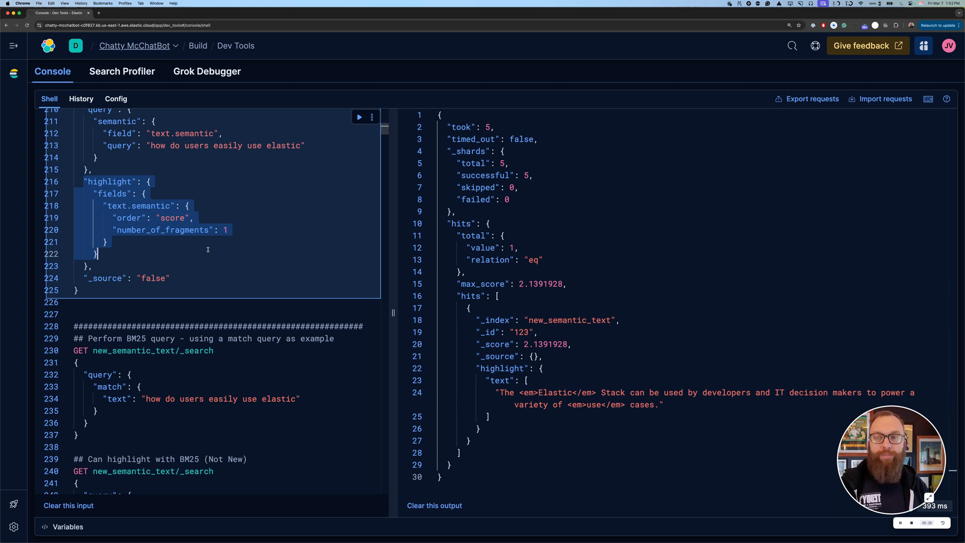
# Run the match query on text.semantic, highlighting document 123's full Elastic Stack chunk
pyautogui.scroll(-3)
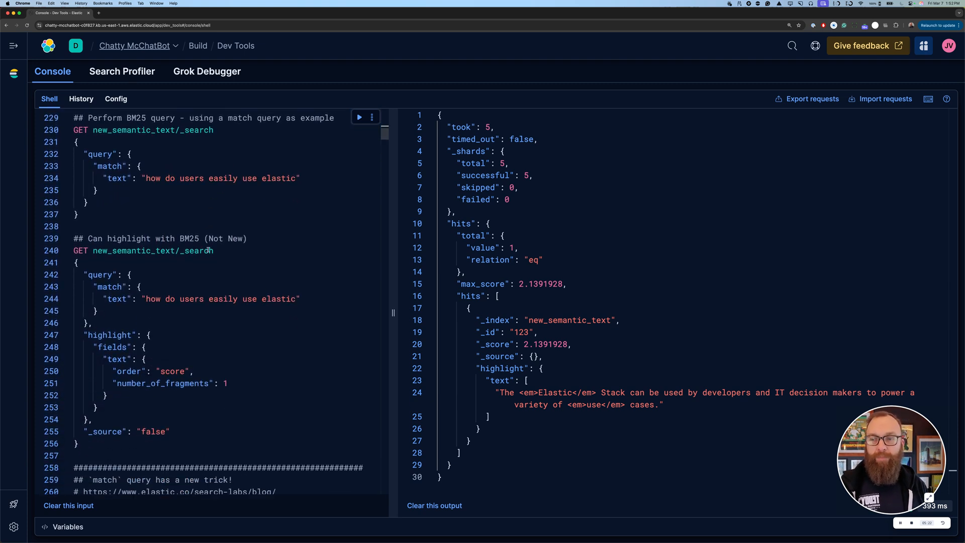
pyautogui.scroll(-3)
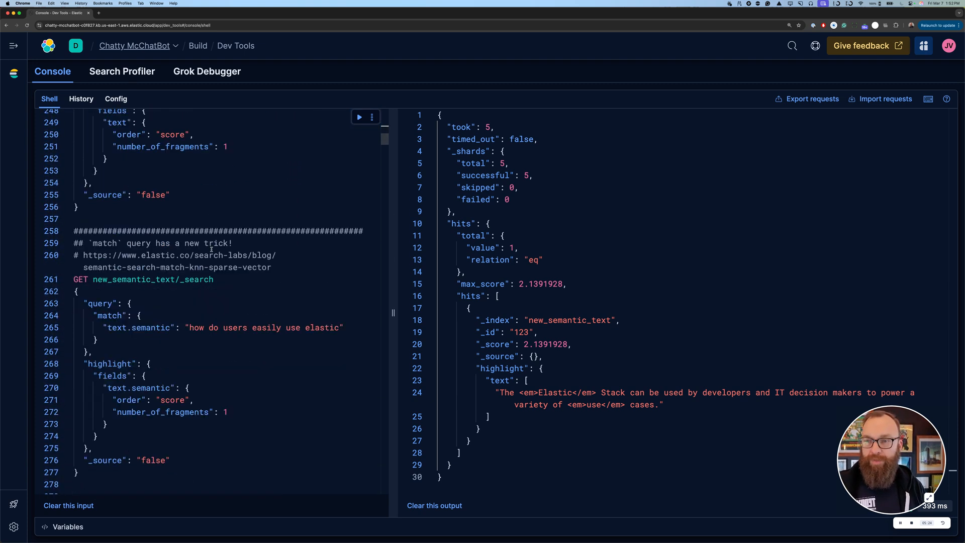
pyautogui.scroll(-3)
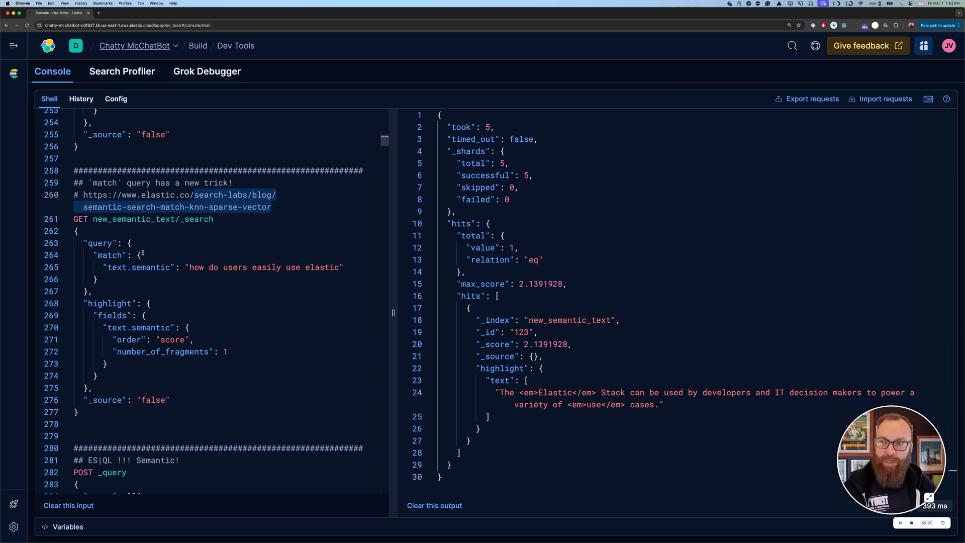
pyautogui.click(153, 219)
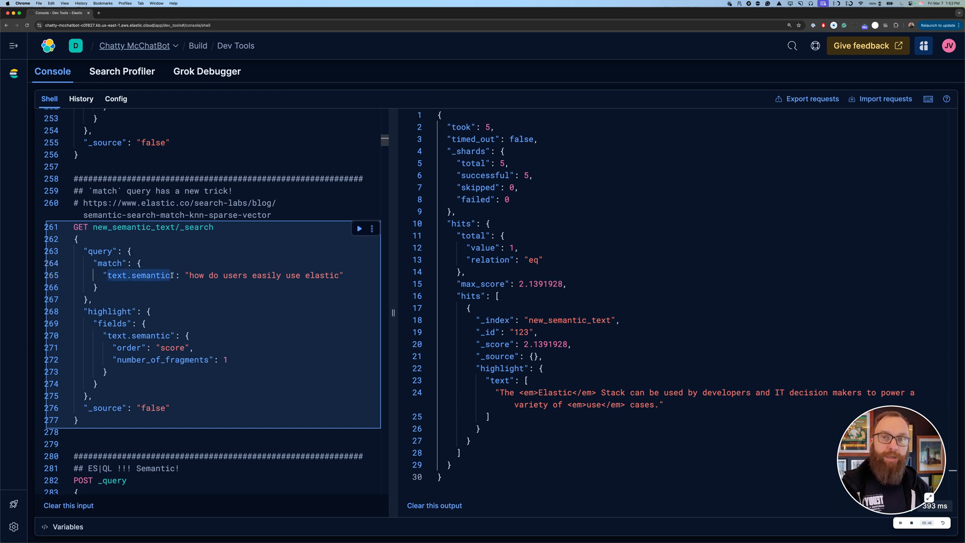
pyautogui.click(359, 228)
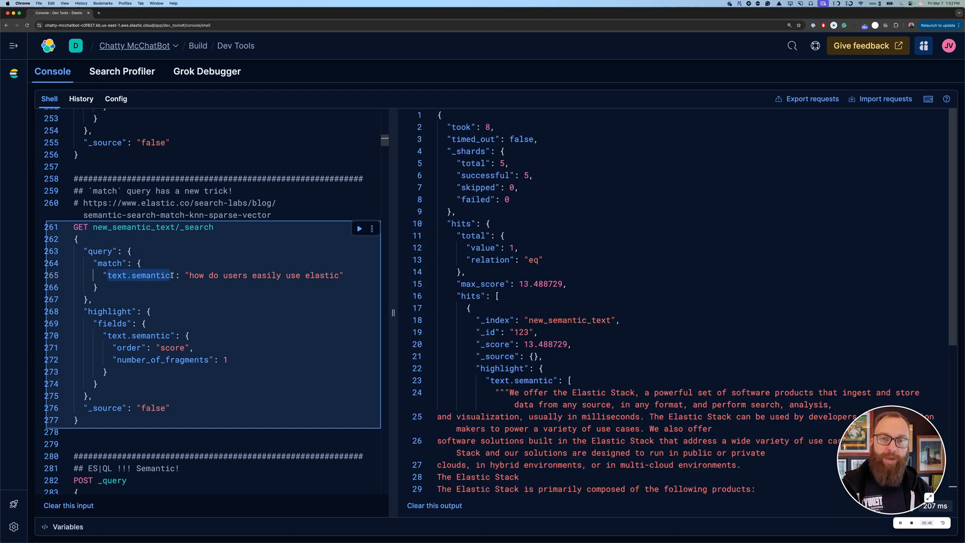
pyautogui.scroll(-3)
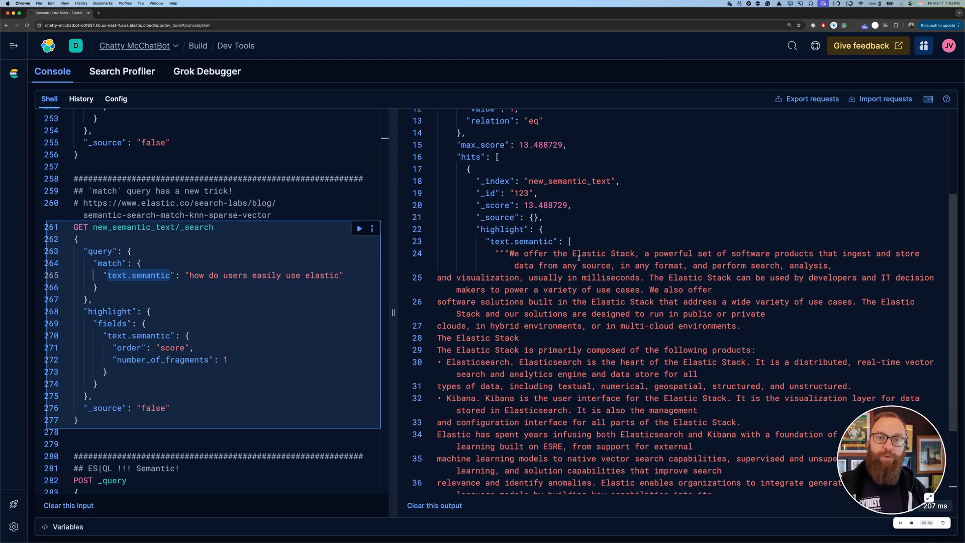
pyautogui.scroll(-3)
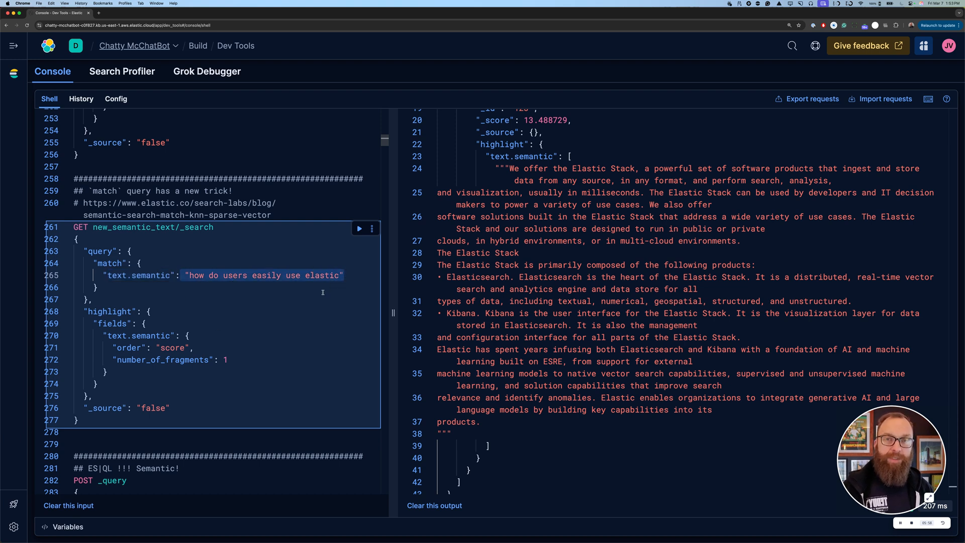
pyautogui.moveTo(203, 294)
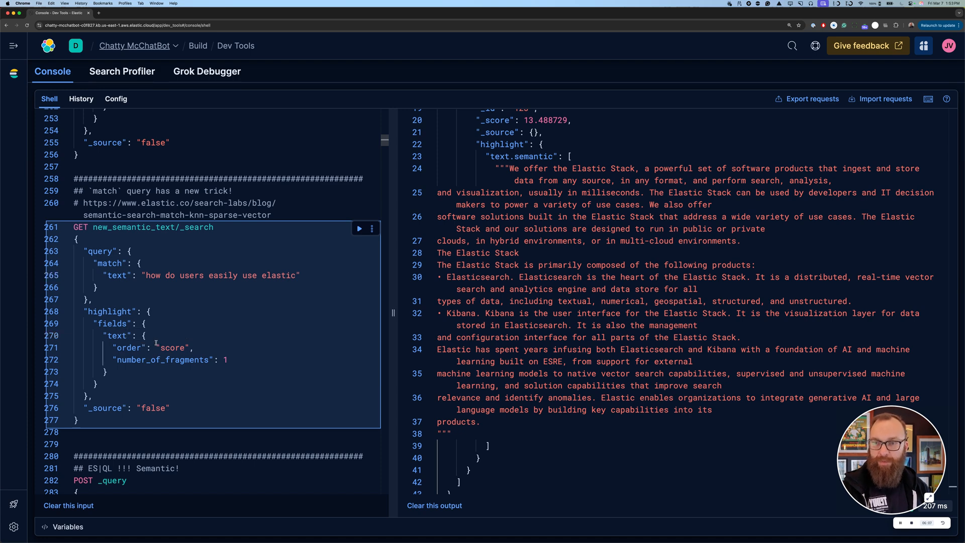
# Rerun the match query on the text field, yielding a short emphasized sentence and lower score
pyautogui.click(358, 228)
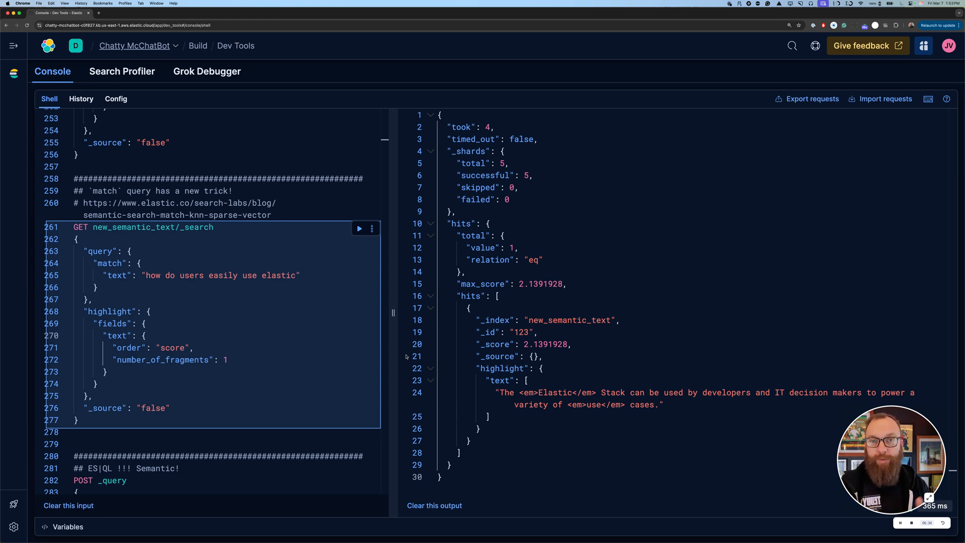
pyautogui.scroll(-3)
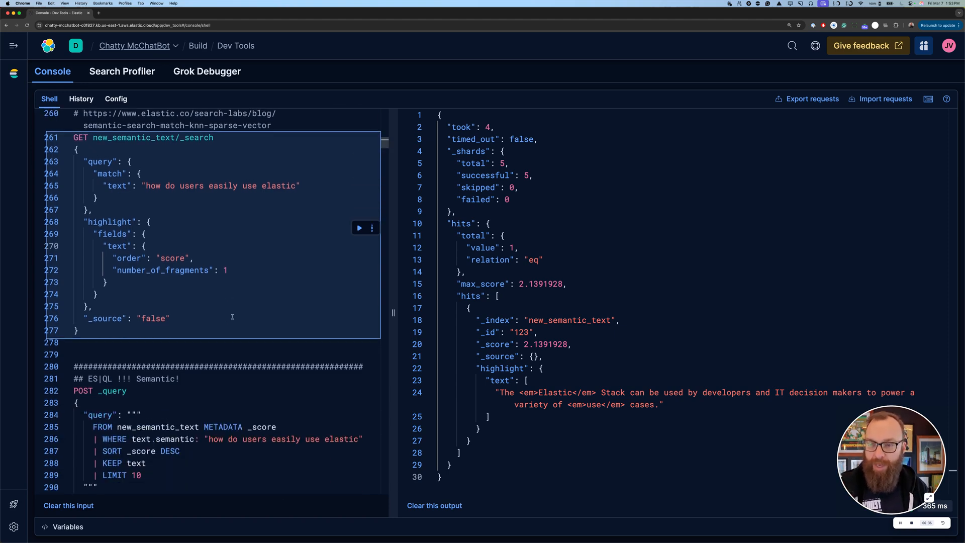
# Run the POST _query ES|QL request with WHERE text.semantic and review the risk-summary result
pyautogui.click(359, 306)
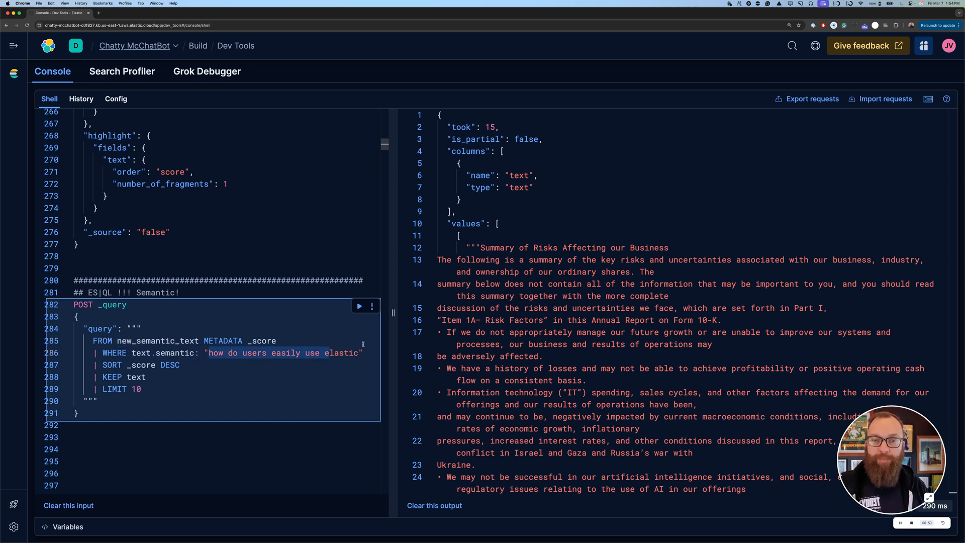
pyautogui.scroll(-3)
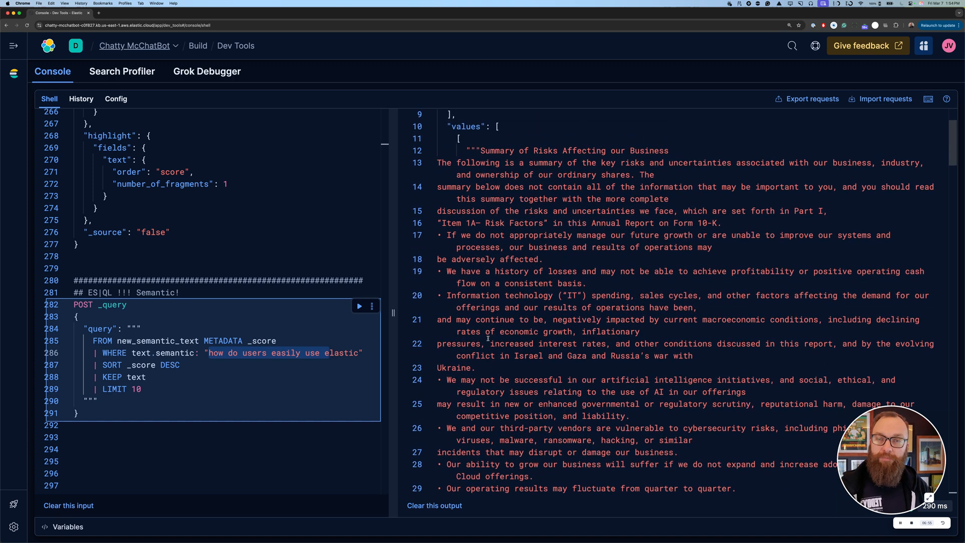
pyautogui.scroll(-3)
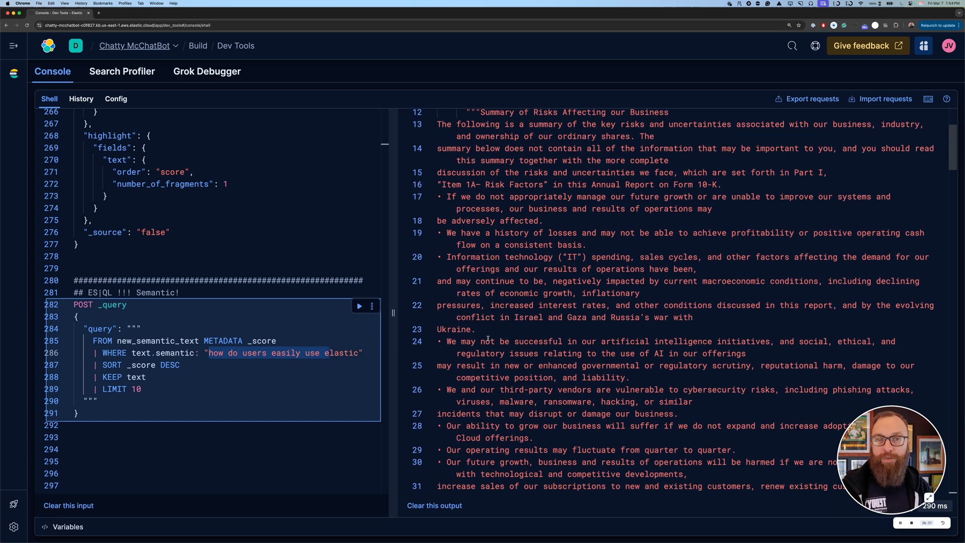
pyautogui.scroll(-3)
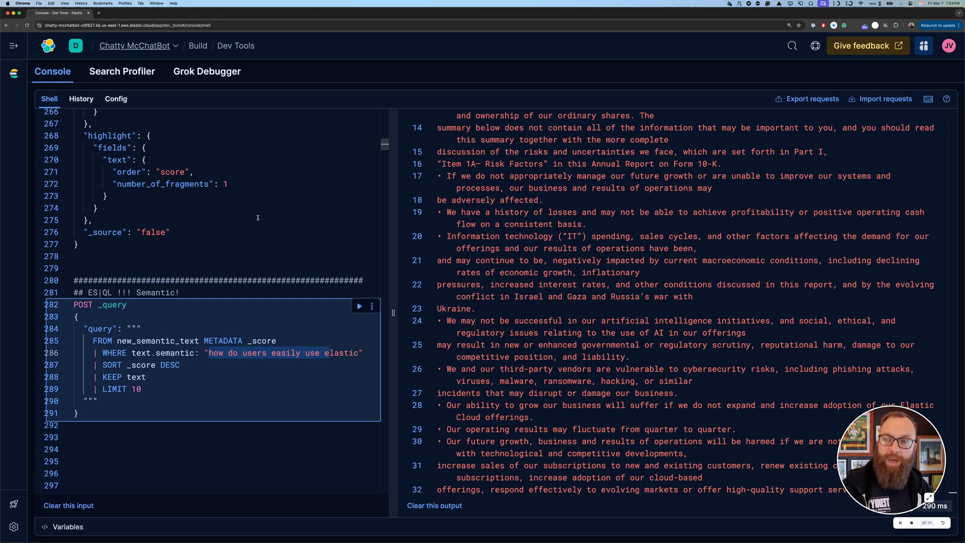
pyautogui.scroll(3)
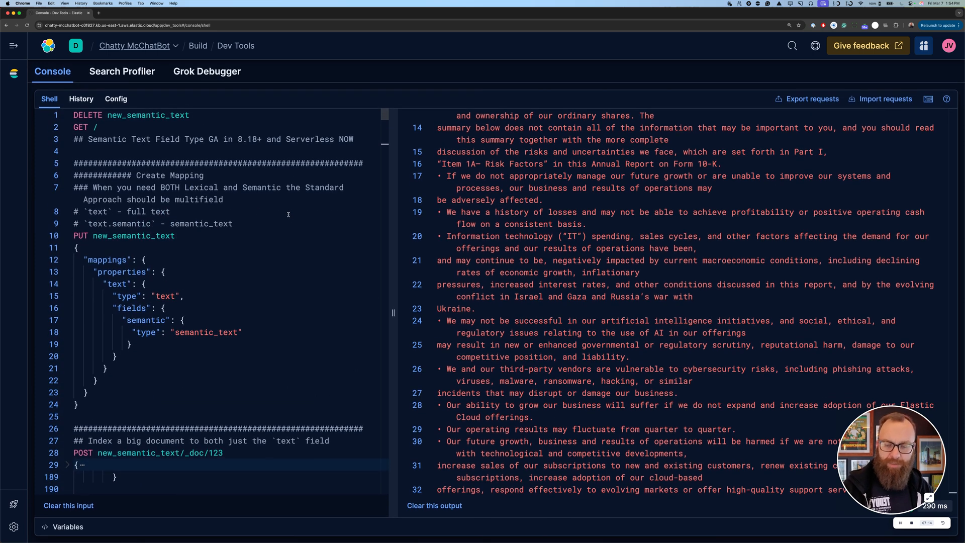